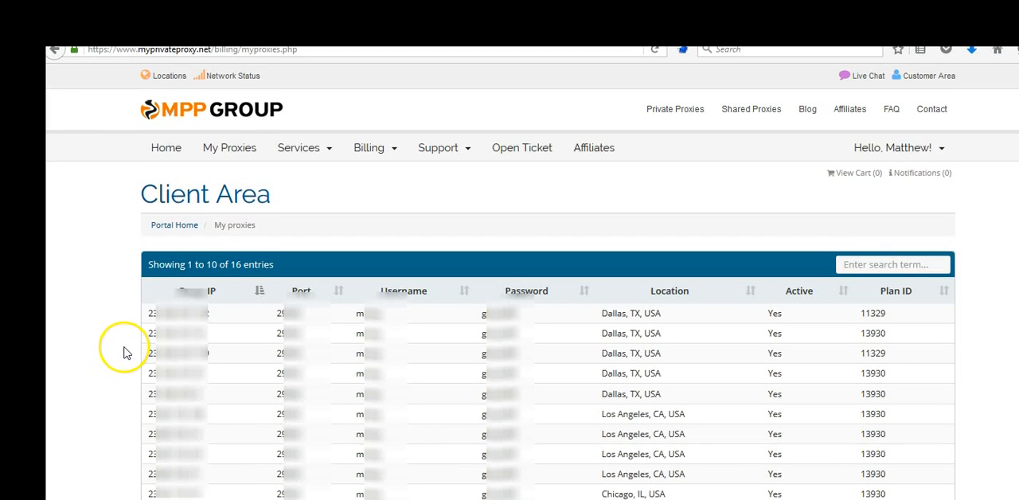
mouse_move(335, 289)
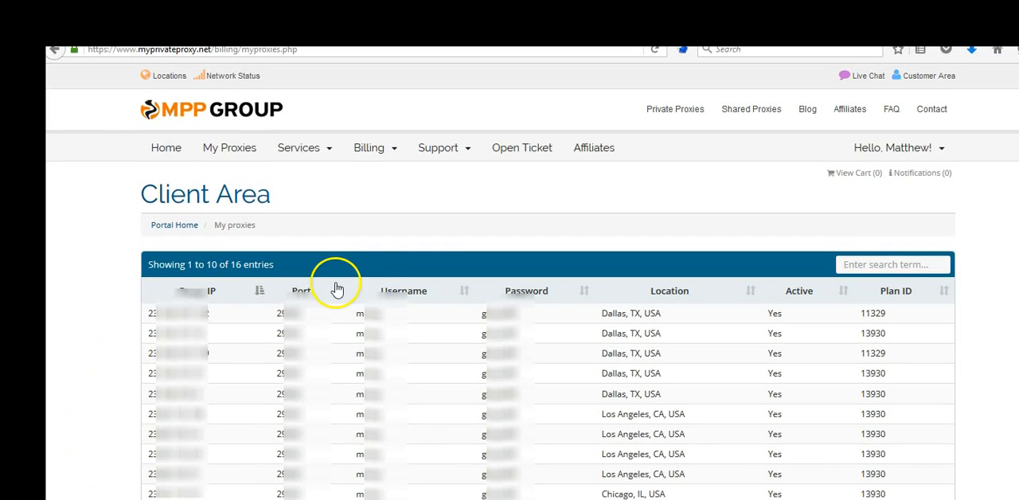
mouse_move(436, 209)
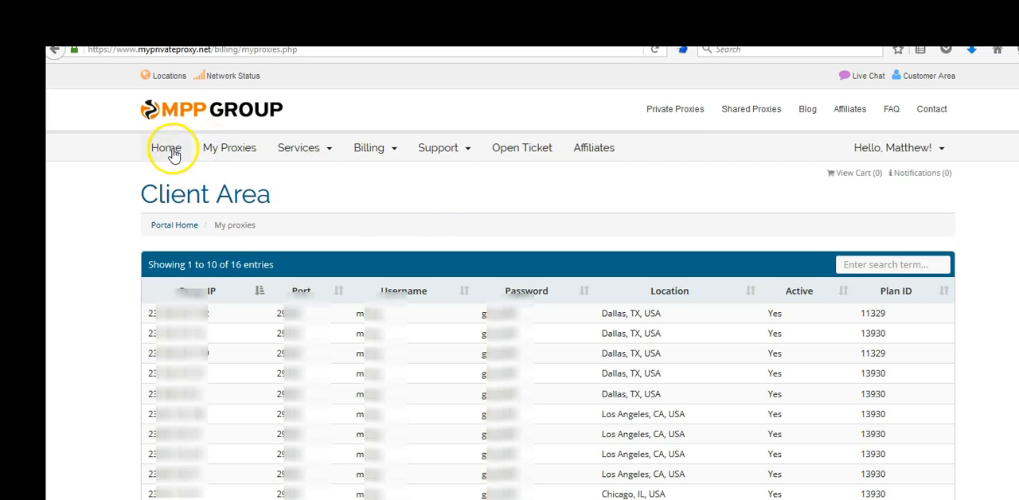
- Open the MyPrivateProxy client area dashboard with services, tickets and invoices summary
left_click(166, 147)
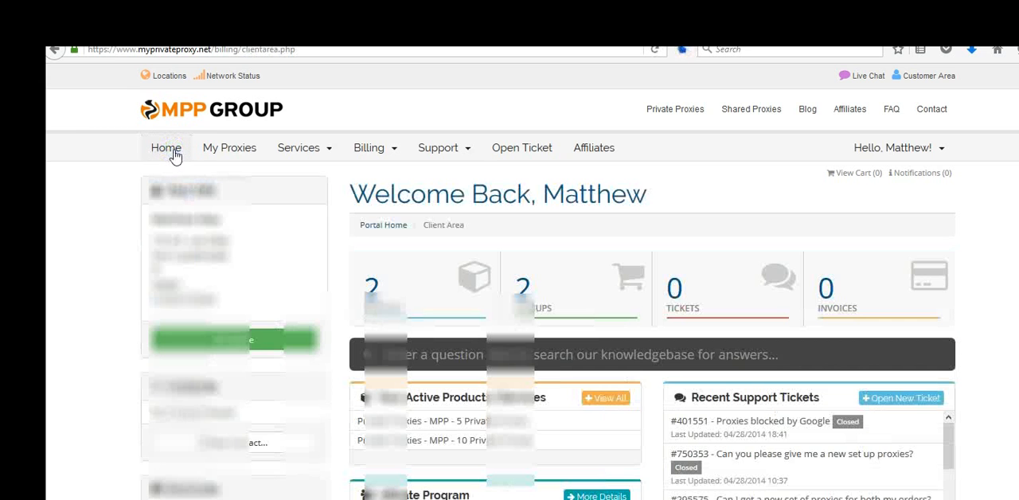
mouse_move(868, 257)
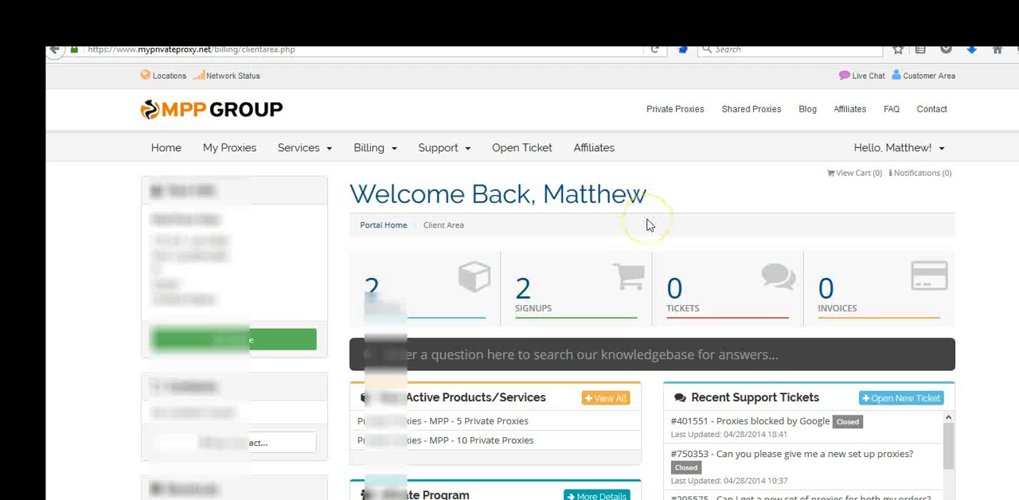
mouse_move(661, 226)
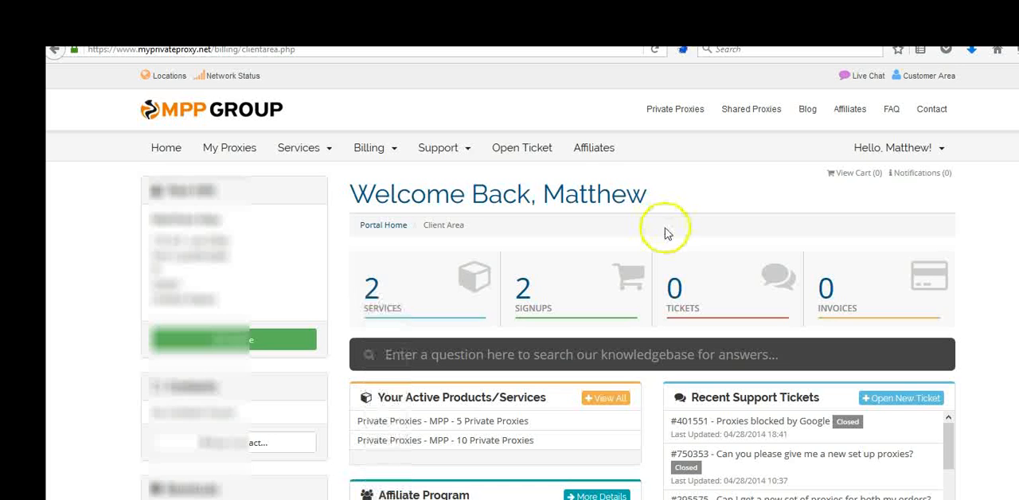
mouse_move(230, 148)
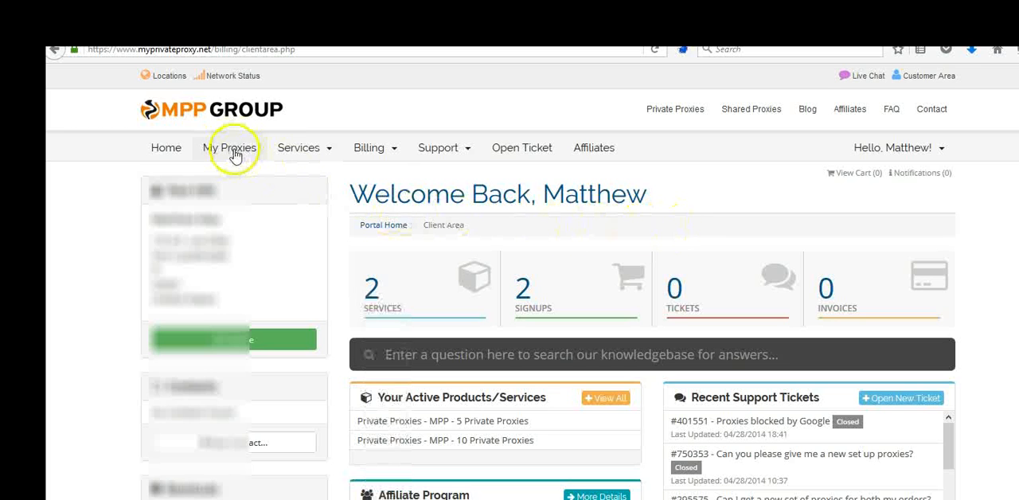
- Return to the My Proxies list showing ports, locations and plan IDs
left_click(229, 147)
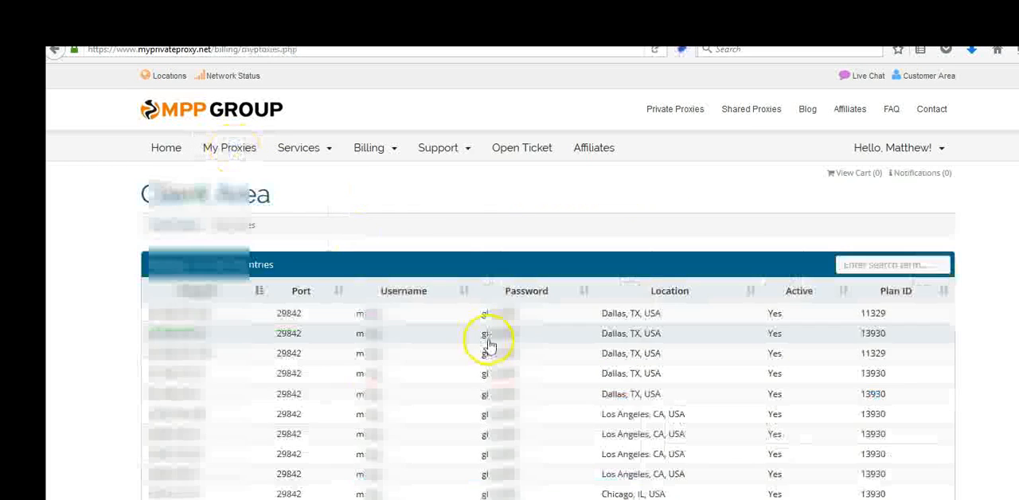
mouse_move(358, 329)
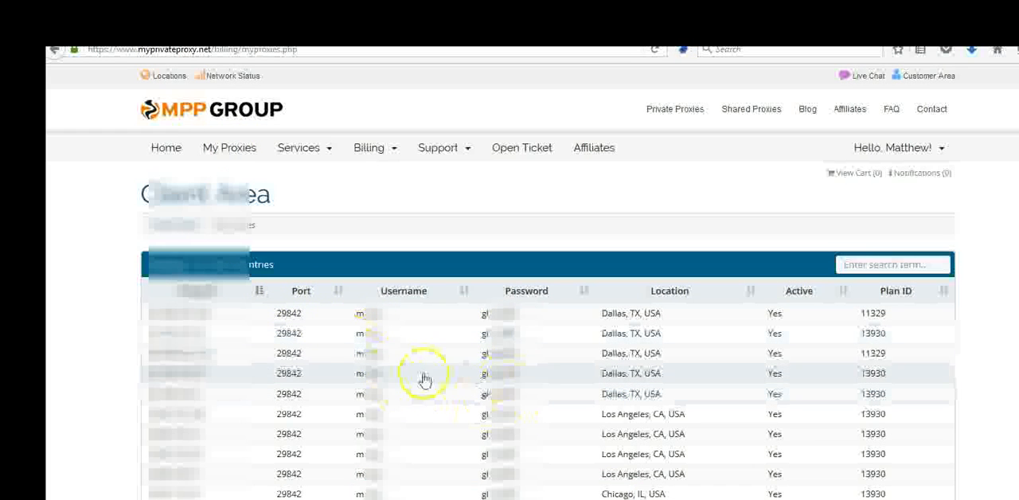
mouse_move(468, 348)
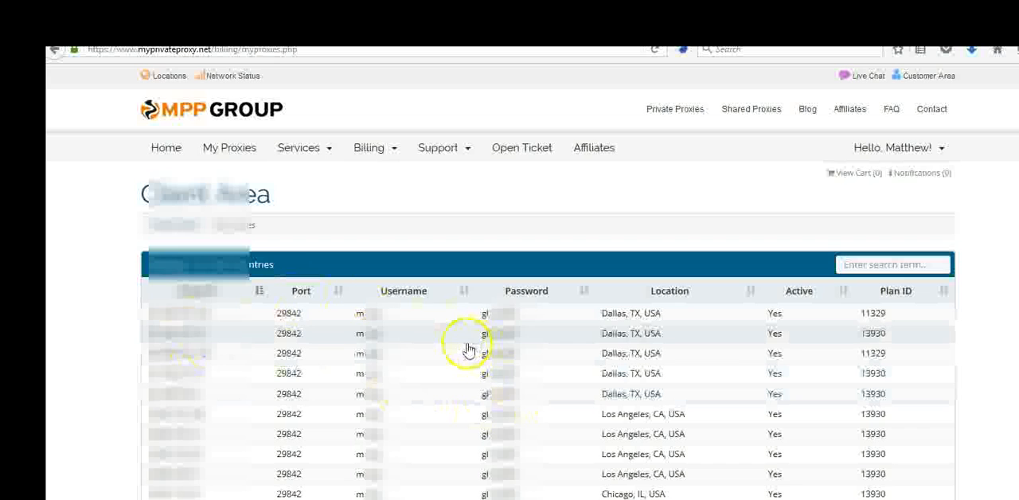
mouse_move(390, 319)
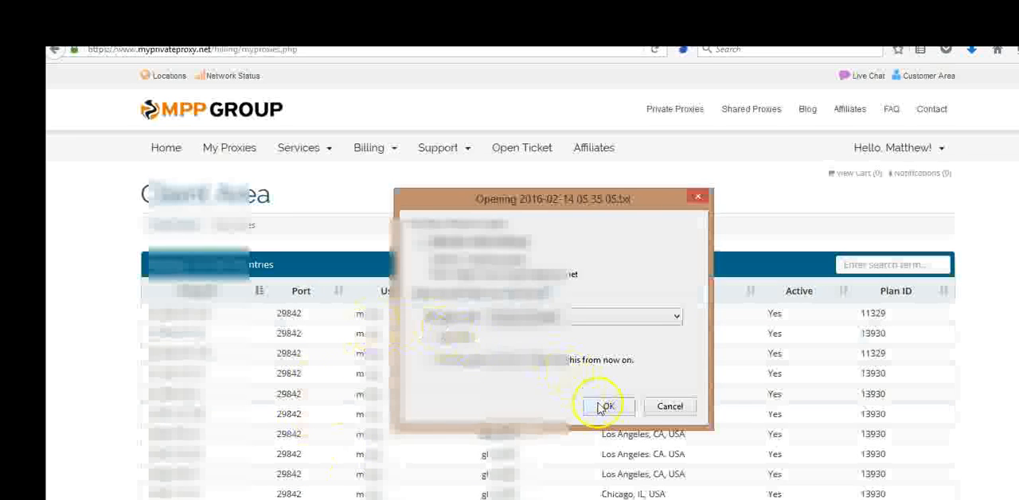
- Open the downloaded proxy list in Notepad, browse Save As to C:\proxies, then cancel
left_click(606, 406)
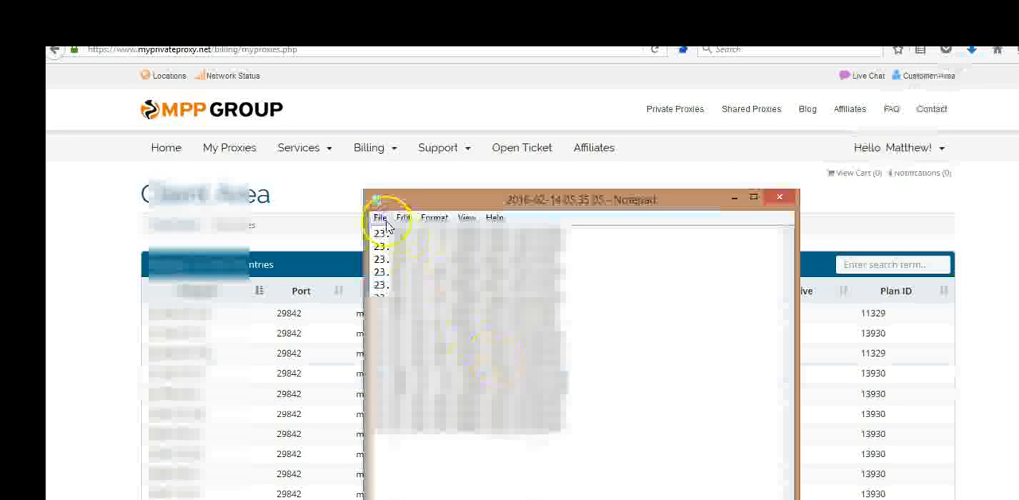
left_click(380, 217)
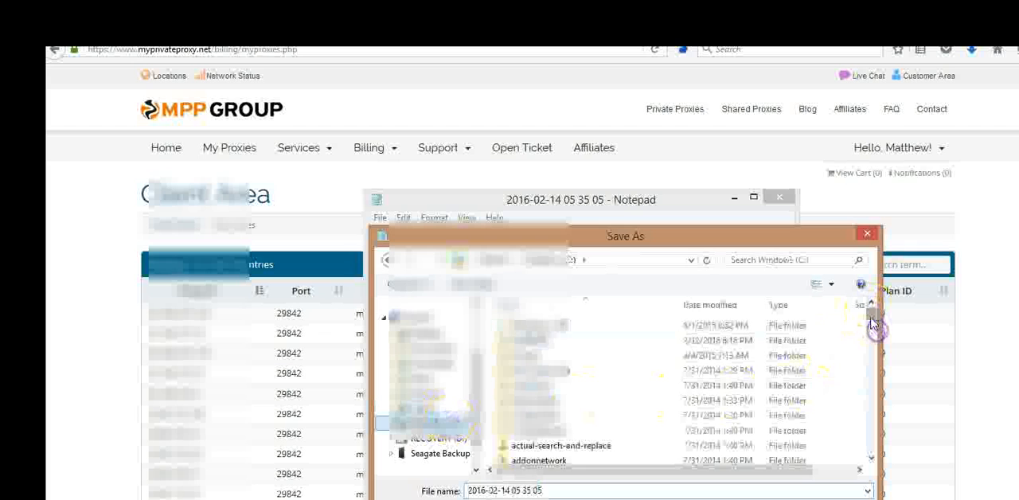
scroll("down", 3)
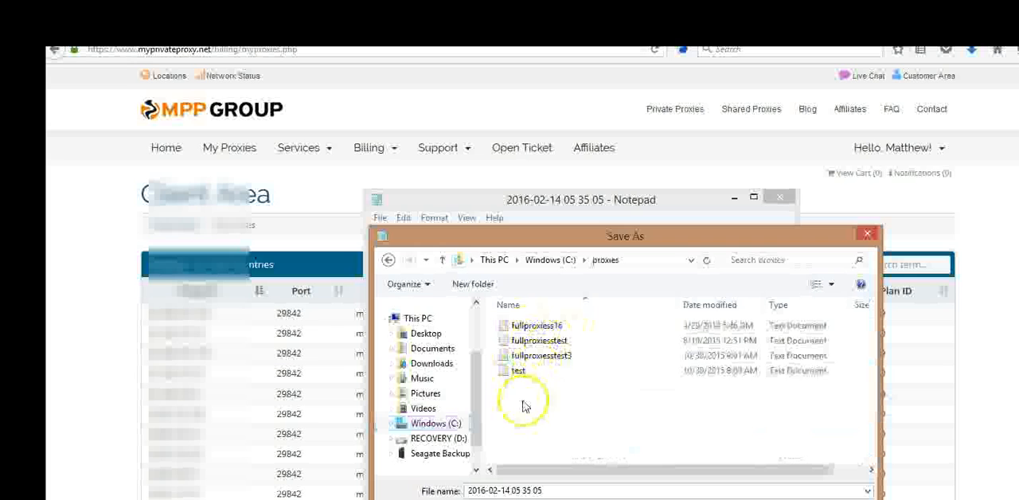
left_click(540, 355)
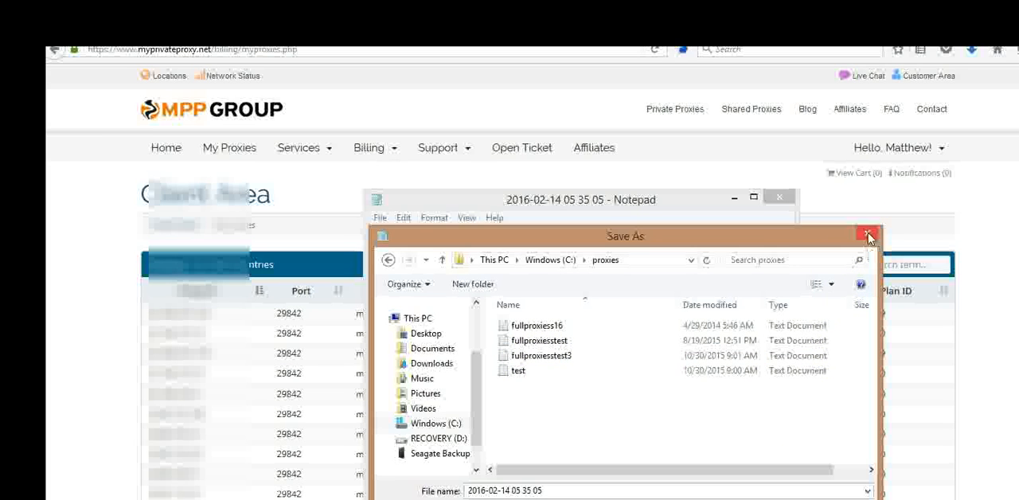
left_click(868, 236)
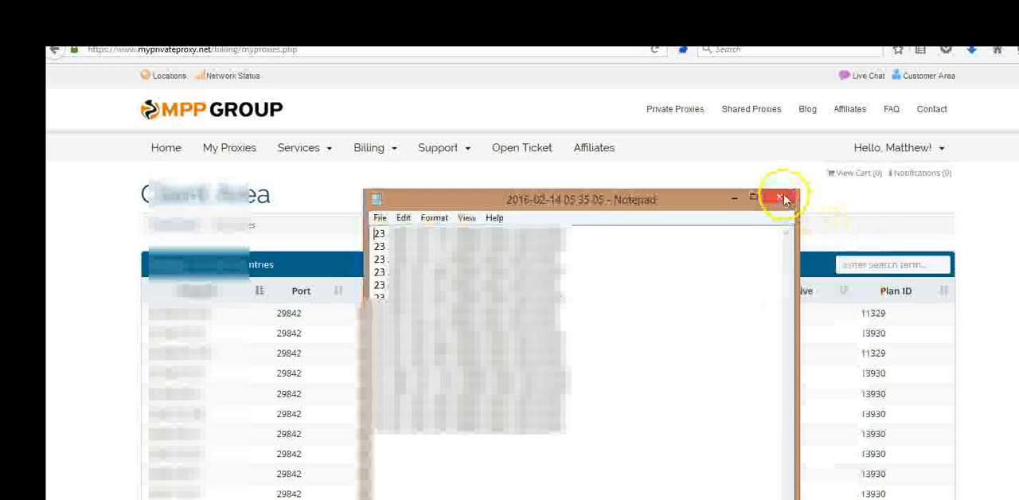
- Close Notepad and enter 9 proxies with proxy username and password in Backpage Submission
left_click(784, 198)
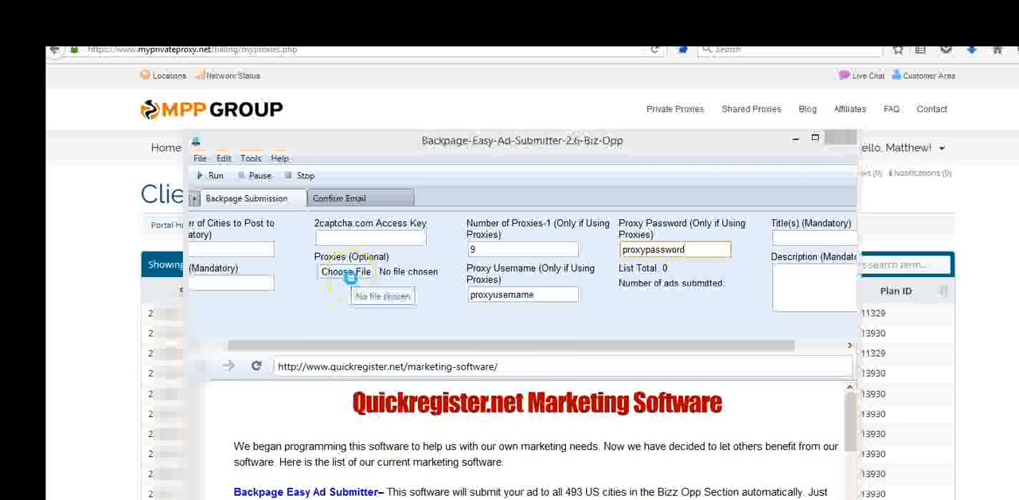
- Load fullproxiess16.txt from the myprivateproxy folder as the proxy file
left_click(345, 272)
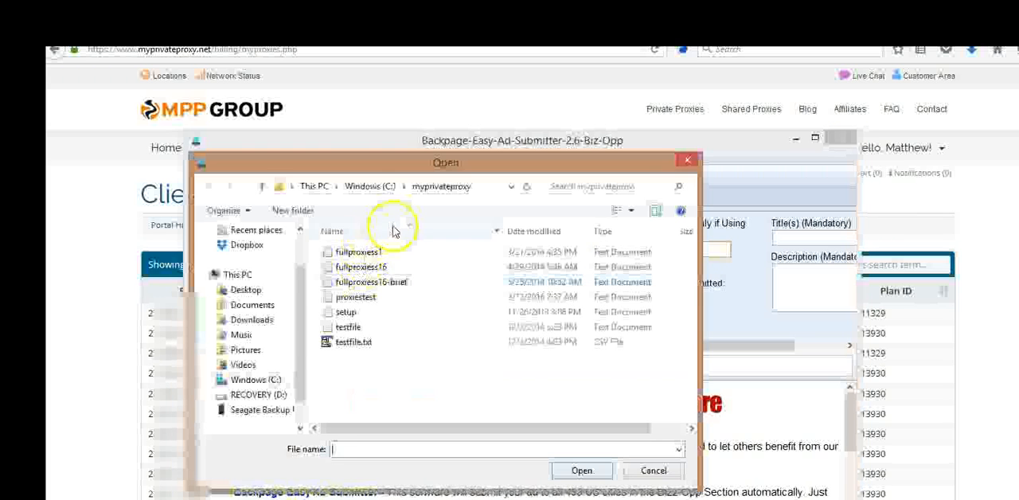
left_click(362, 267)
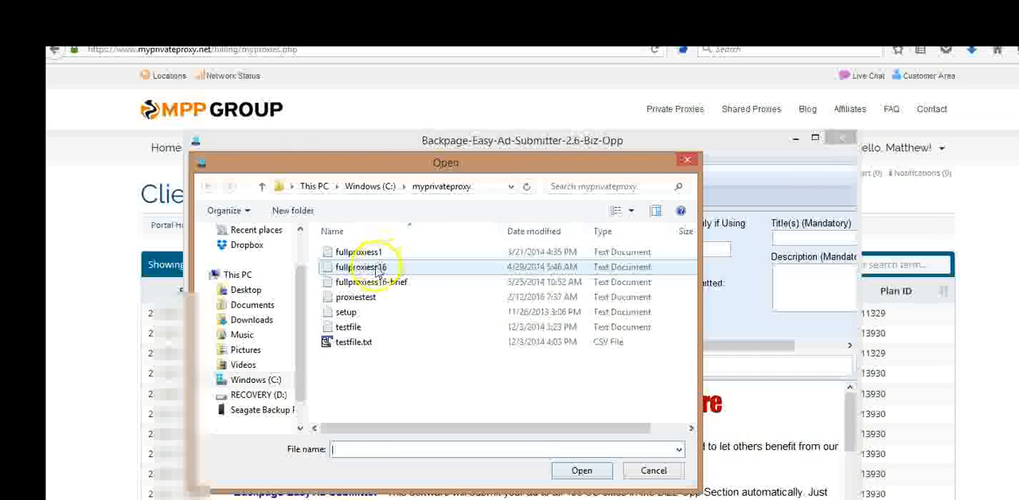
left_click(581, 469)
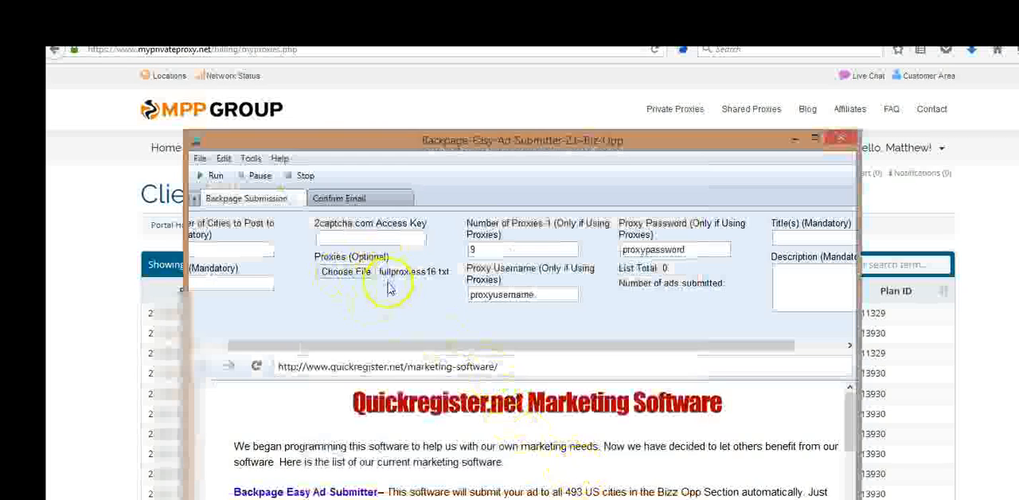
mouse_move(382, 309)
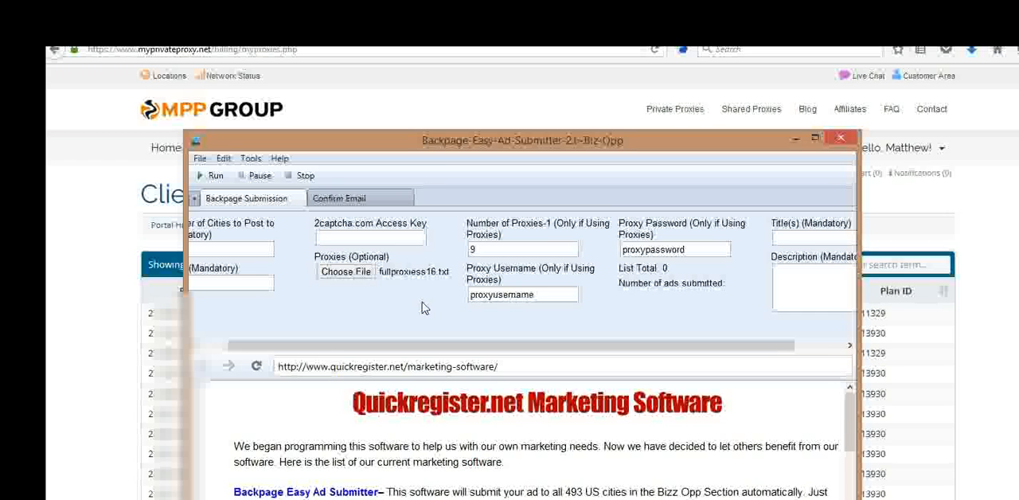
mouse_move(422, 309)
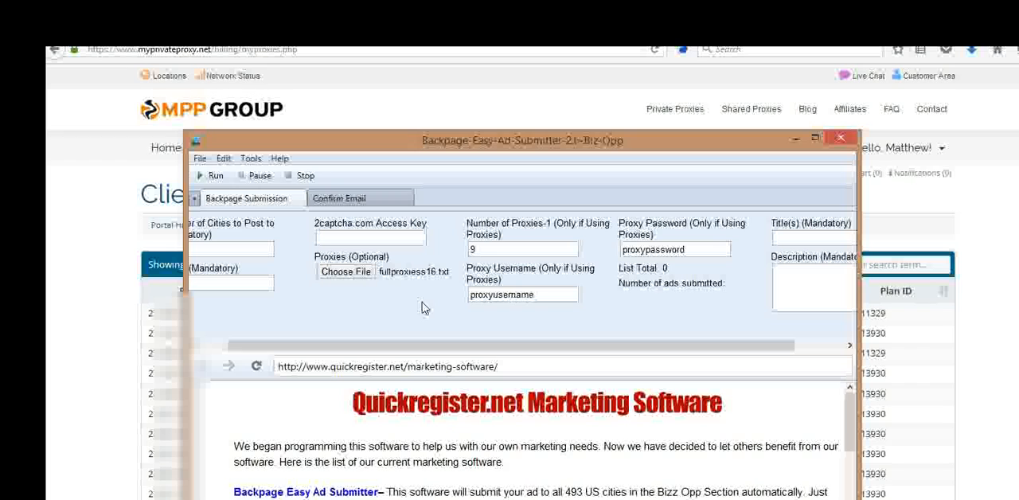